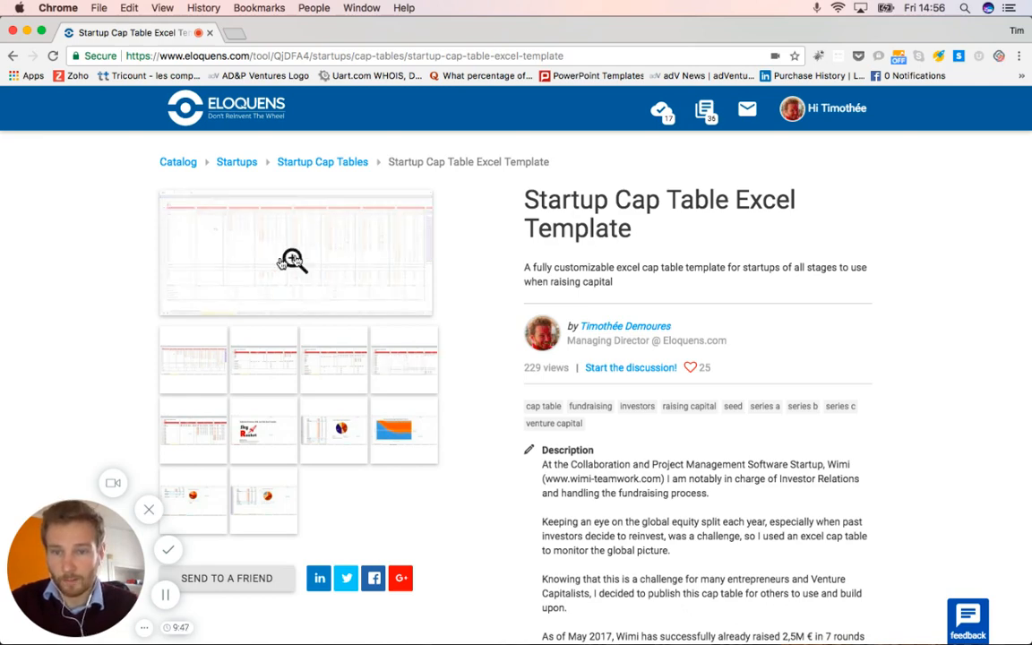
# Step: Enlarge the main cap table screenshot into the full-screen preview viewer
pyautogui.click(296, 255)
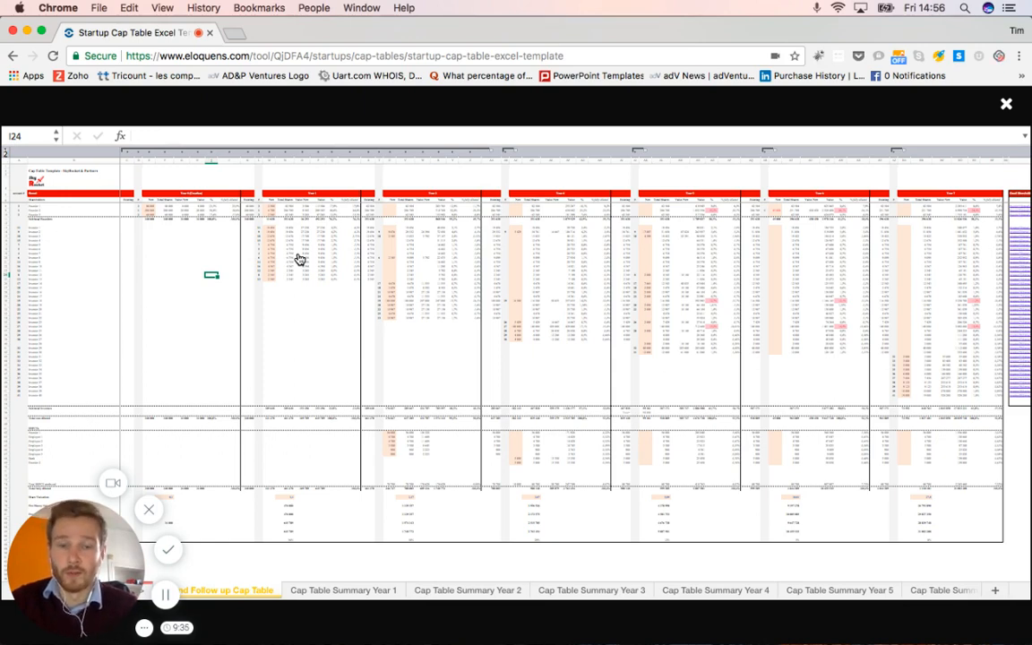
pyautogui.moveTo(344, 287)
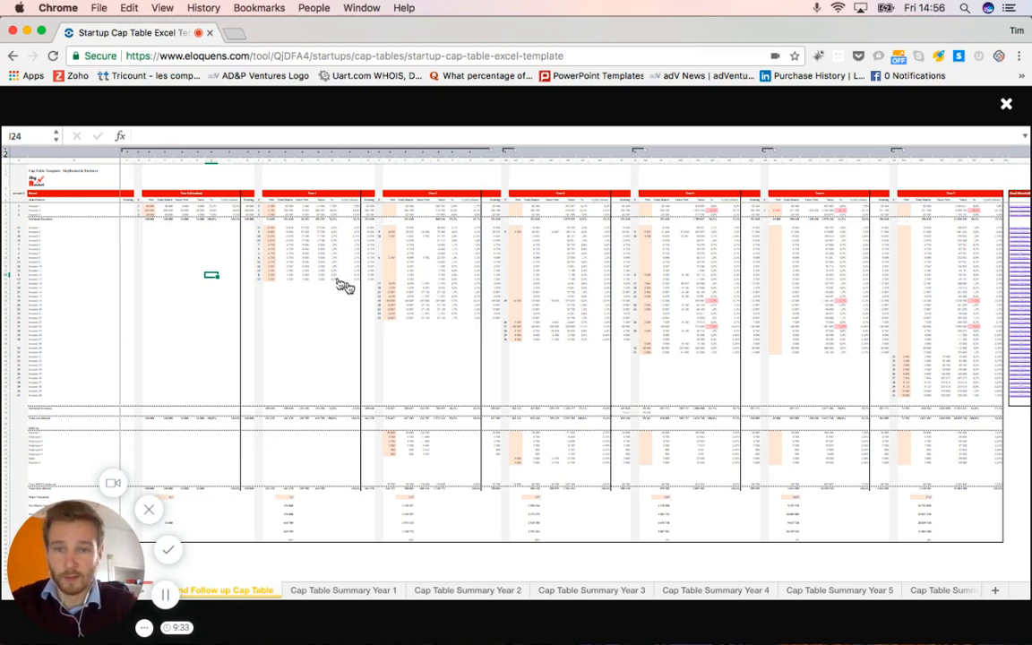
pyautogui.moveTo(964, 286)
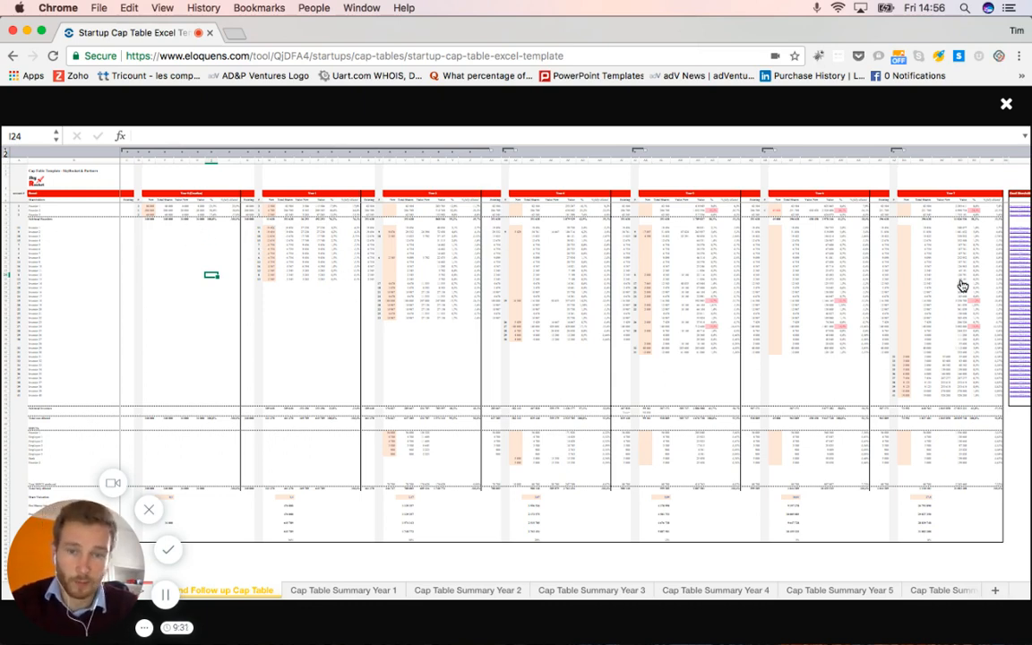
pyautogui.moveTo(66, 301)
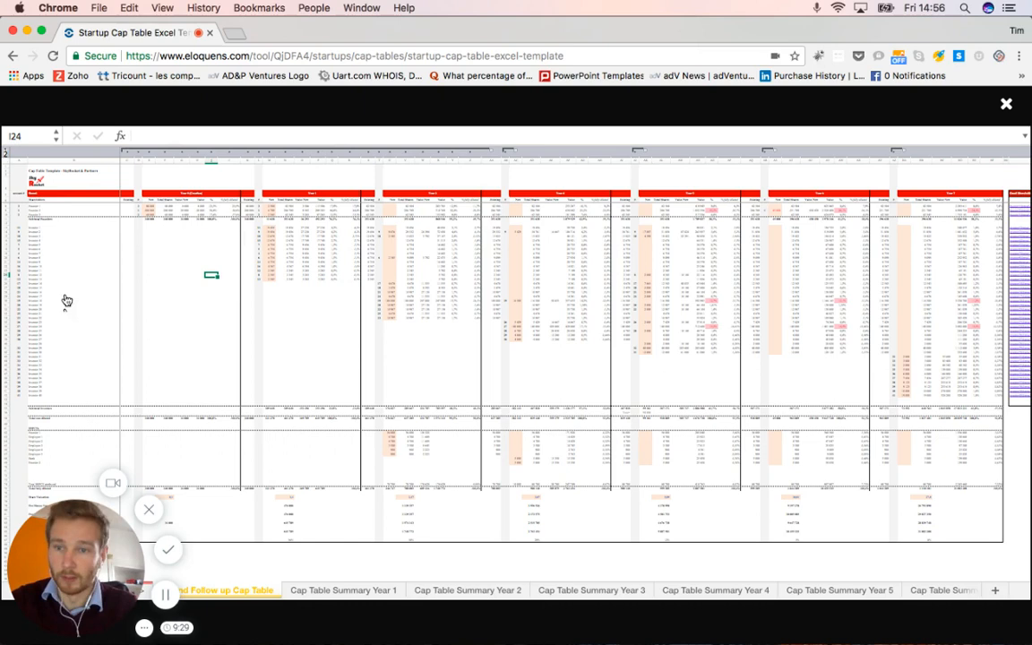
pyautogui.moveTo(75, 398)
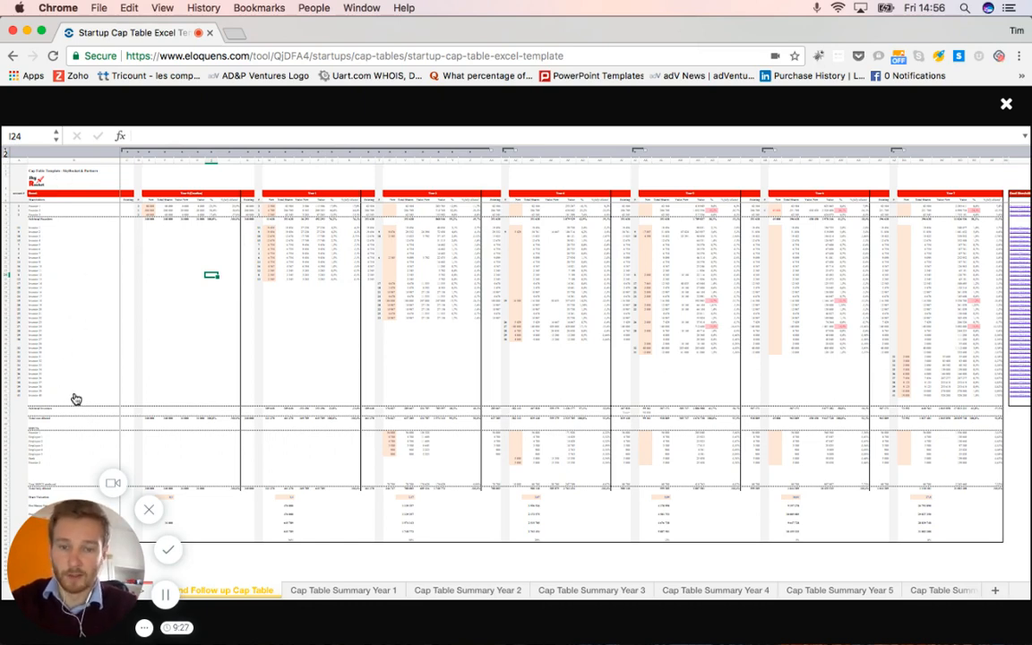
pyautogui.moveTo(73, 505)
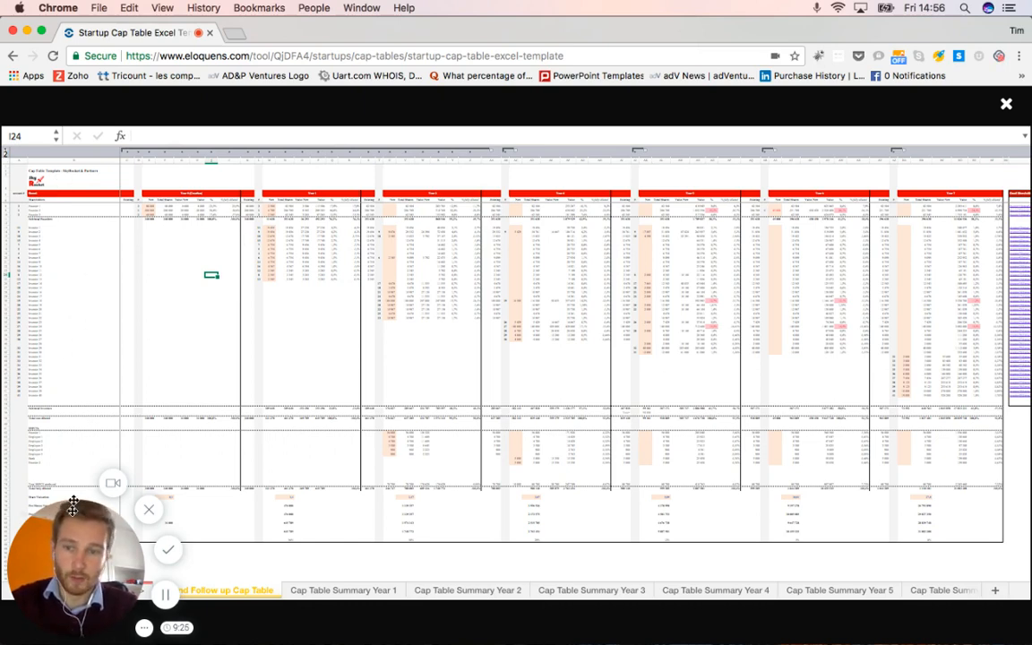
pyautogui.moveTo(79, 423)
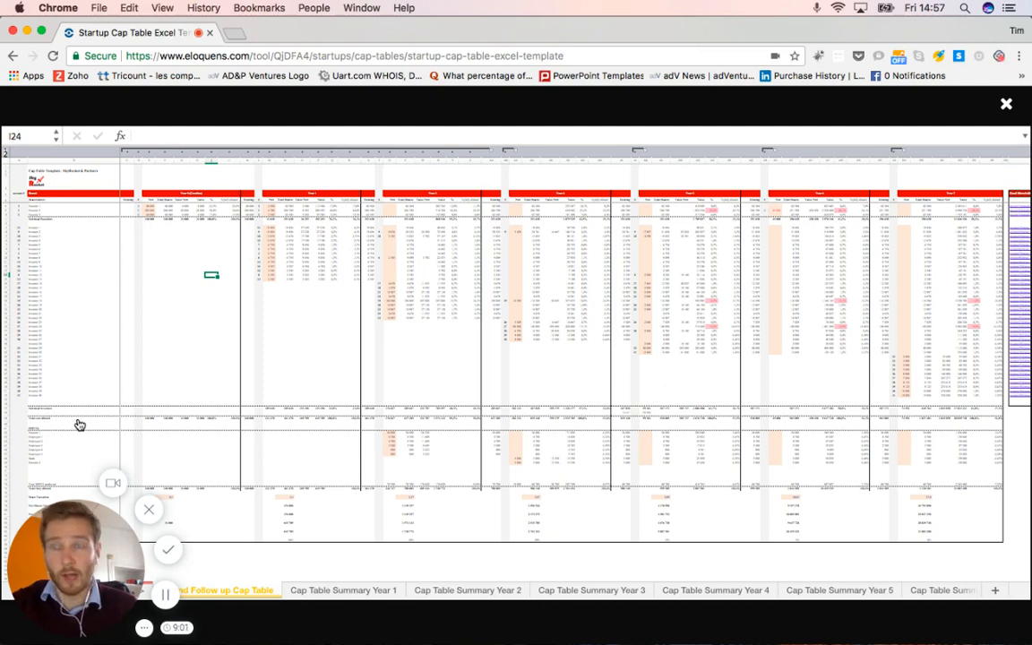
pyautogui.moveTo(695, 509)
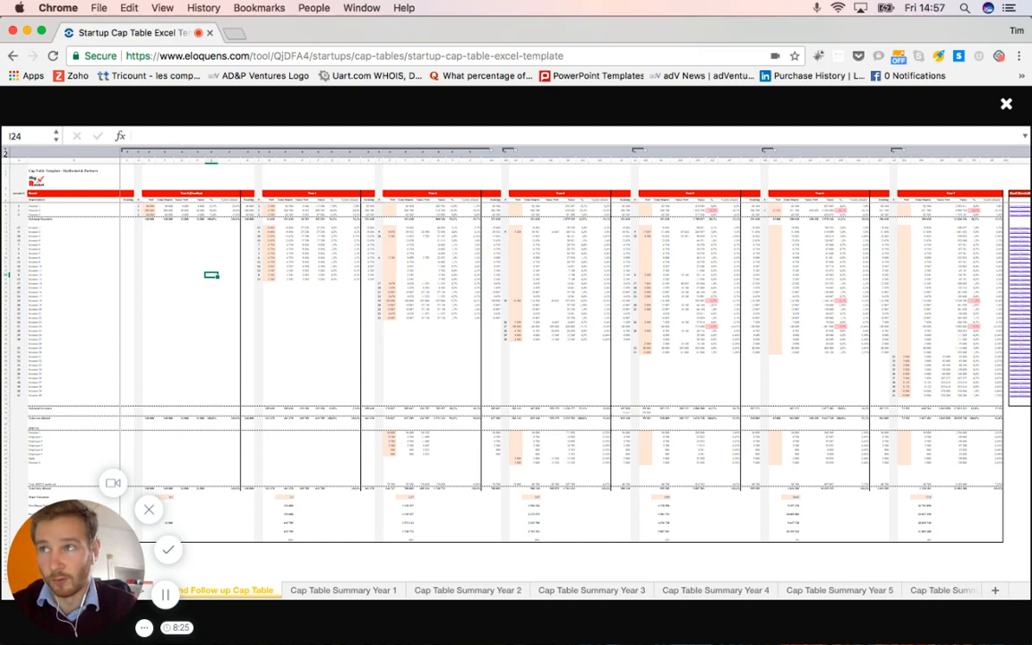
pyautogui.moveTo(401, 211)
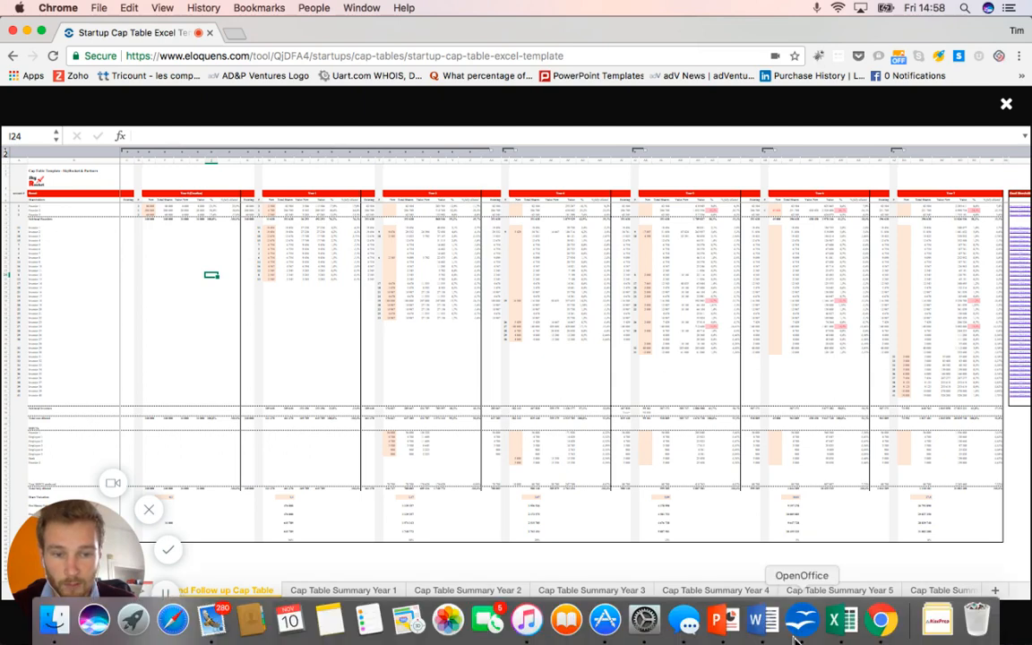
pyautogui.moveTo(1003, 534)
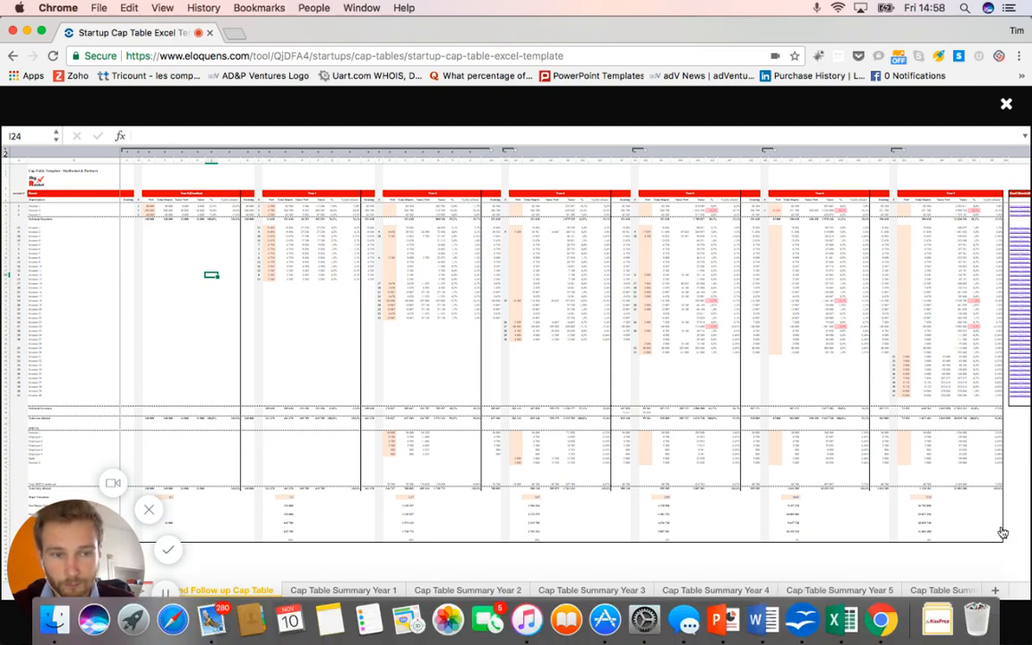
# Step: Swap the preview to the Fully Diluted Equity Split (Year 2) pie chart screenshot
pyautogui.click(1007, 102)
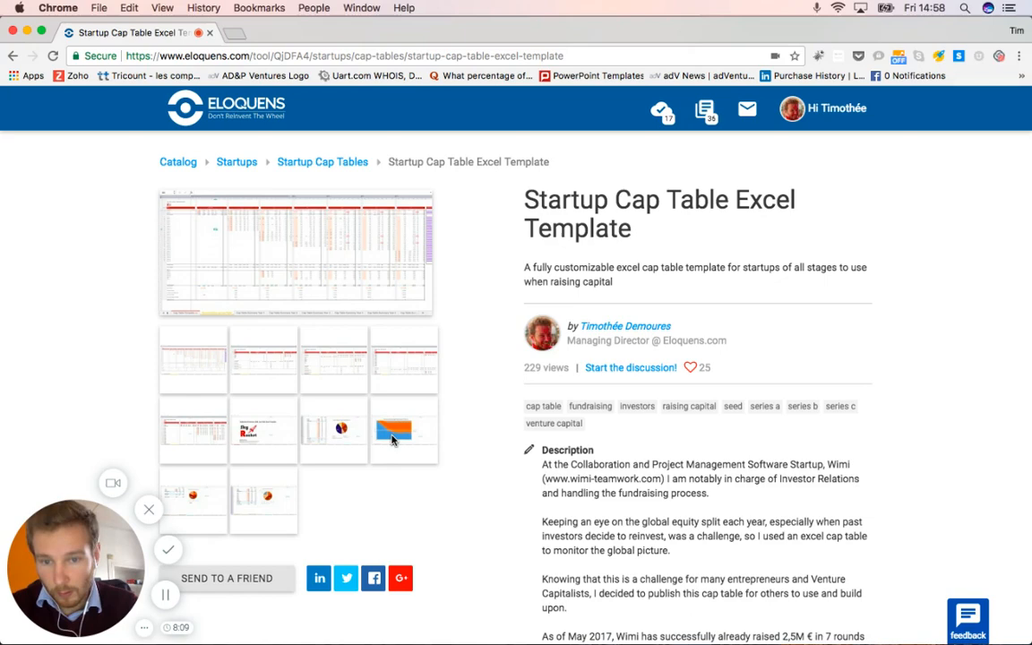
pyautogui.click(403, 430)
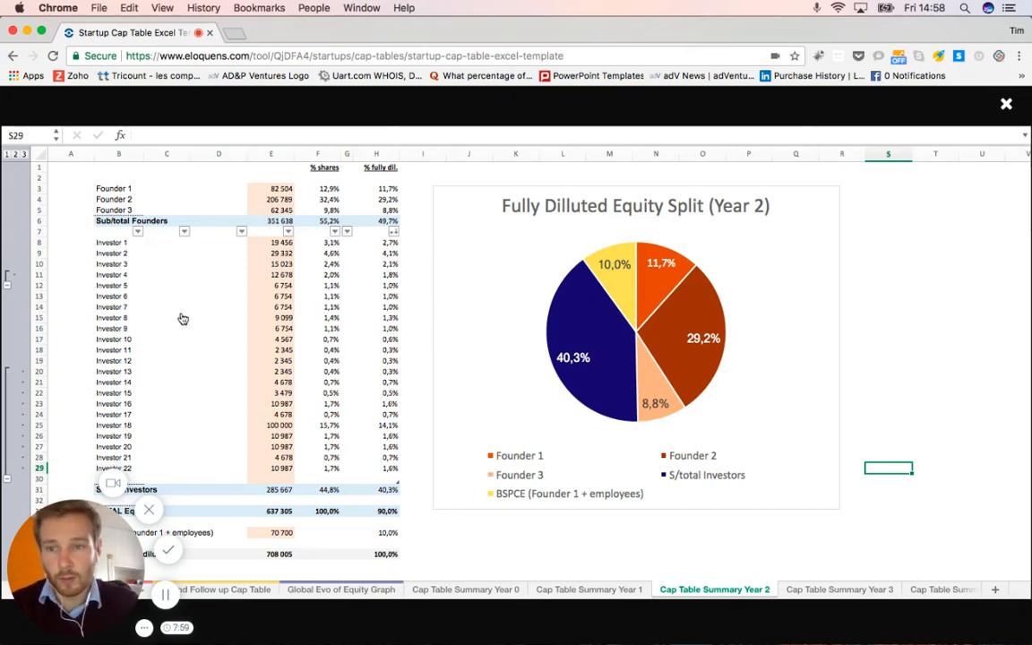
pyautogui.click(1007, 104)
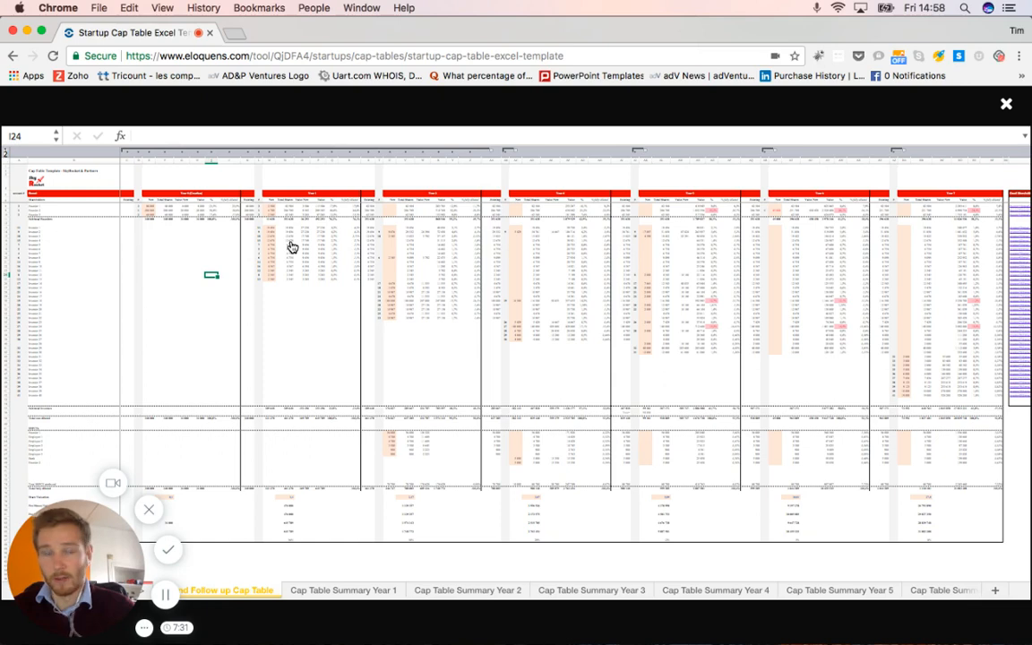
pyautogui.moveTo(391, 267)
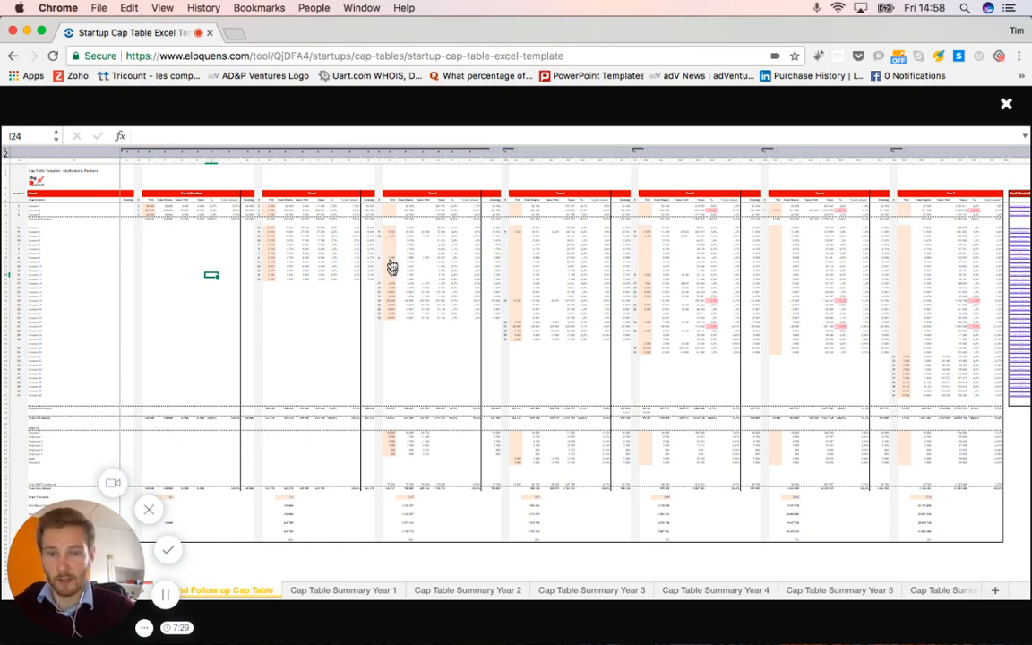
pyautogui.moveTo(391, 296)
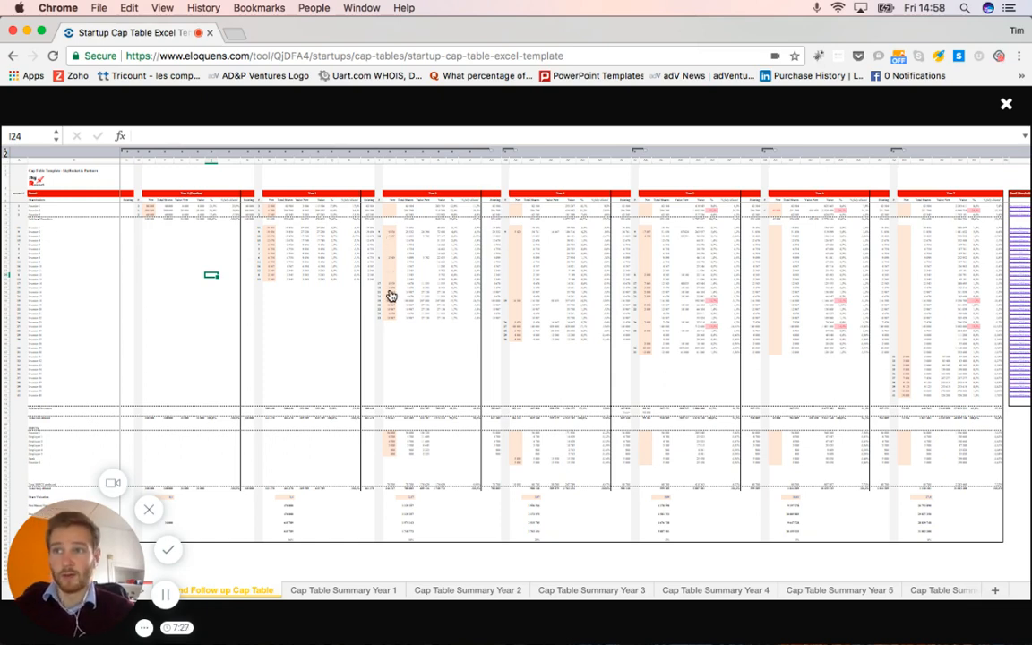